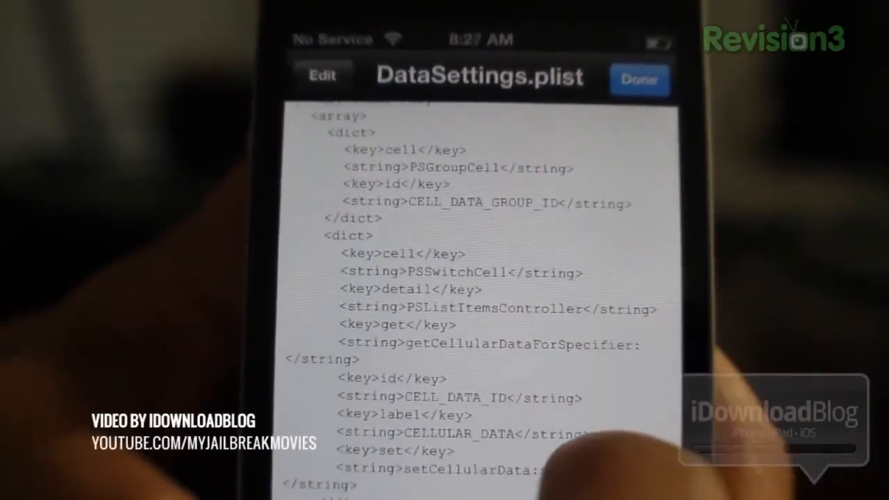
pyautogui.scroll(-3)
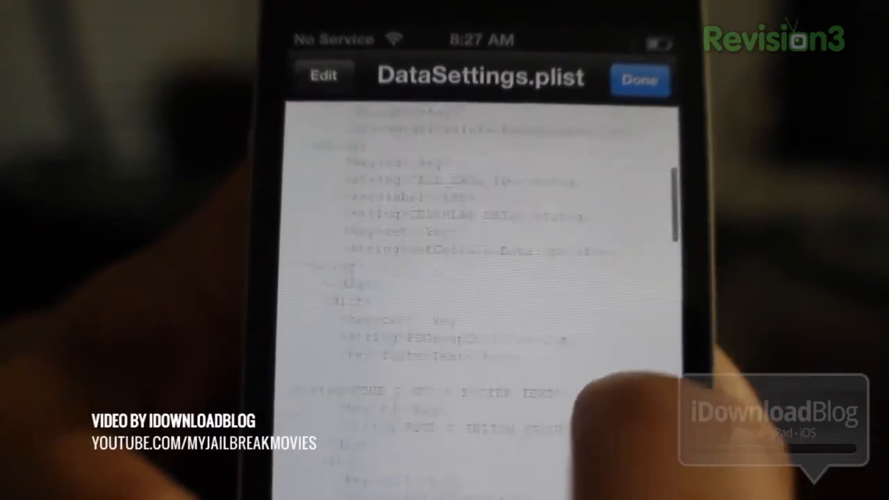